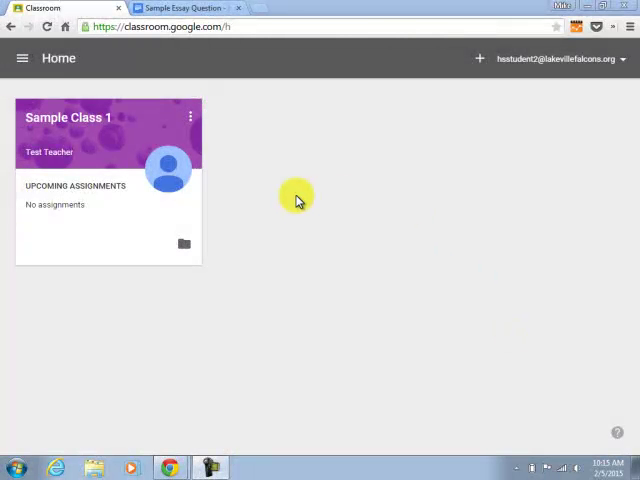
mouse_move(136, 212)
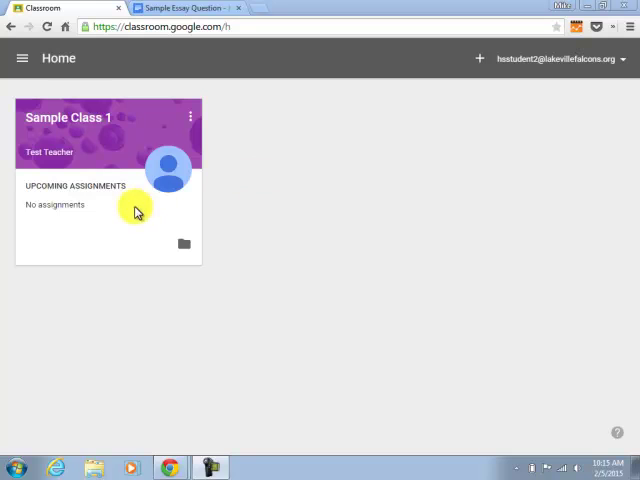
mouse_move(80, 118)
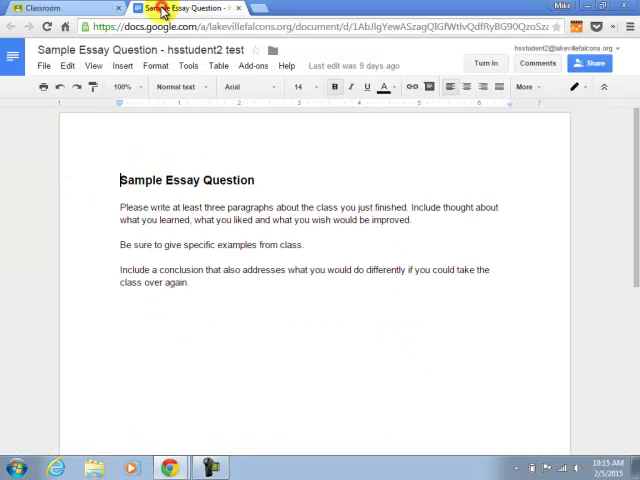
mouse_move(340, 138)
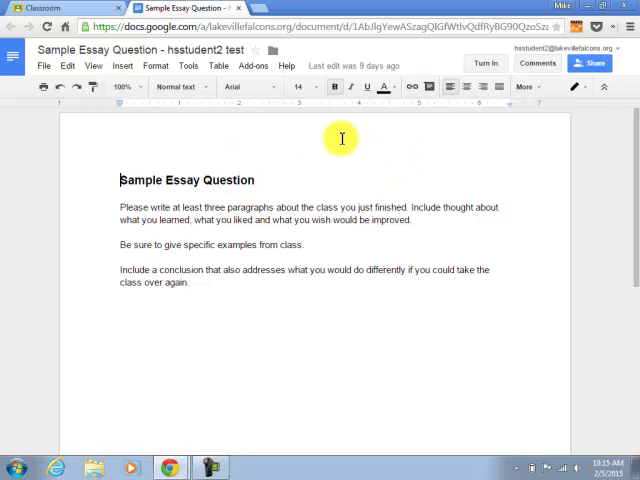
mouse_move(476, 134)
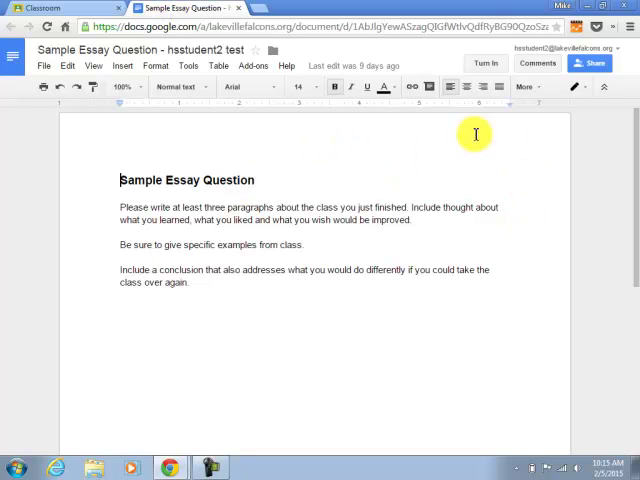
mouse_move(380, 174)
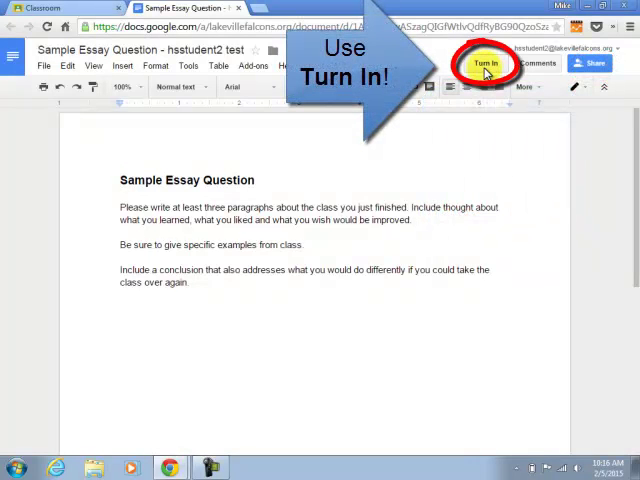
mouse_move(420, 192)
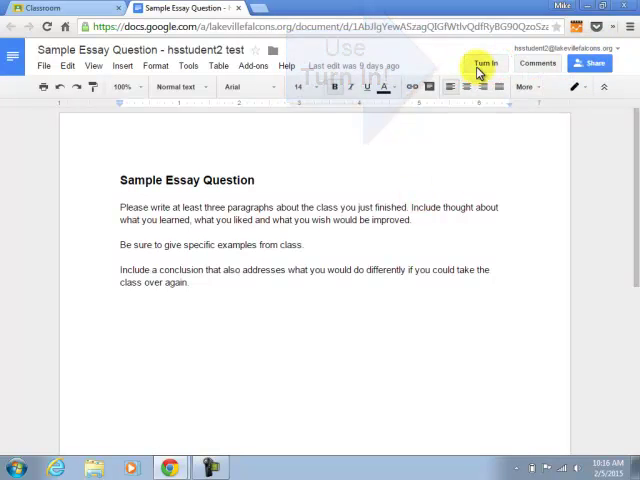
mouse_move(350, 176)
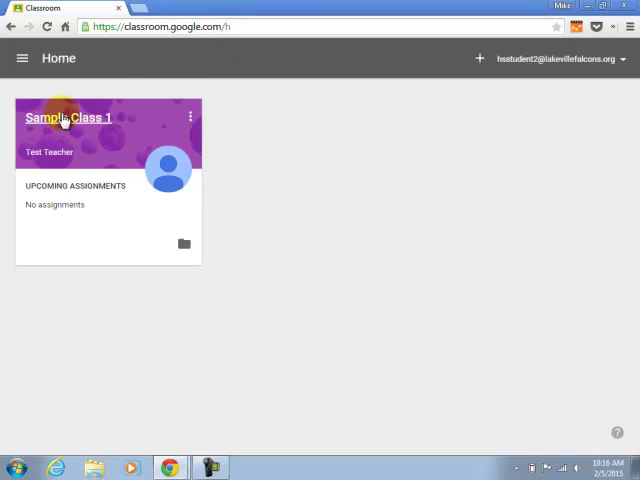
Step: Enter Sample Class 1, open the Essay Assignment, review its Instructions, then return to Your Work
click(64, 116)
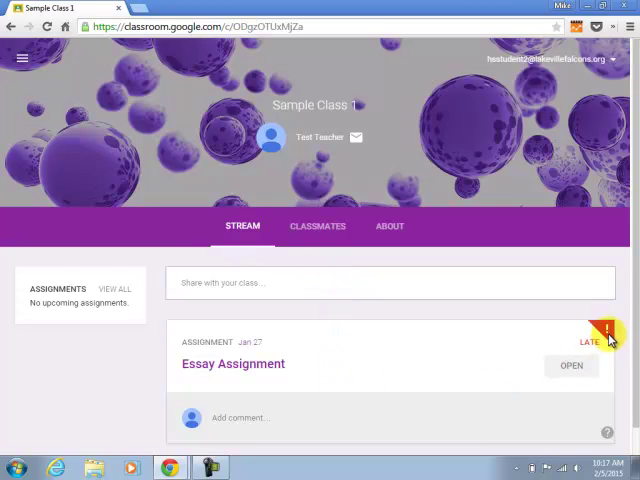
mouse_move(436, 336)
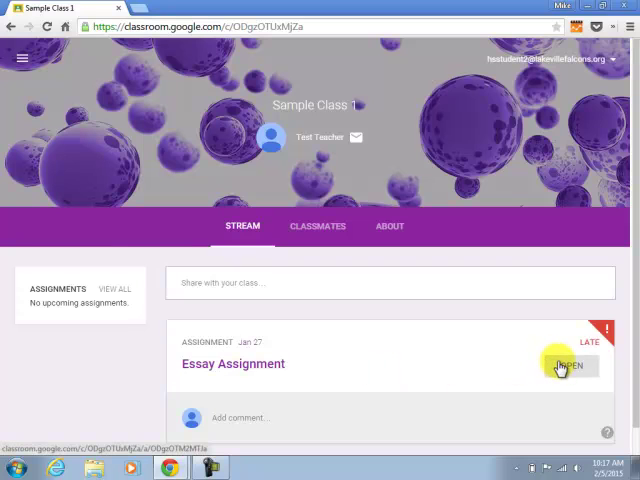
click(568, 364)
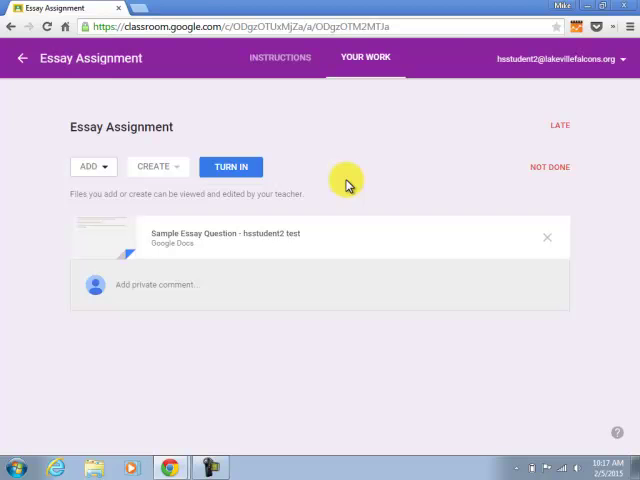
mouse_move(284, 56)
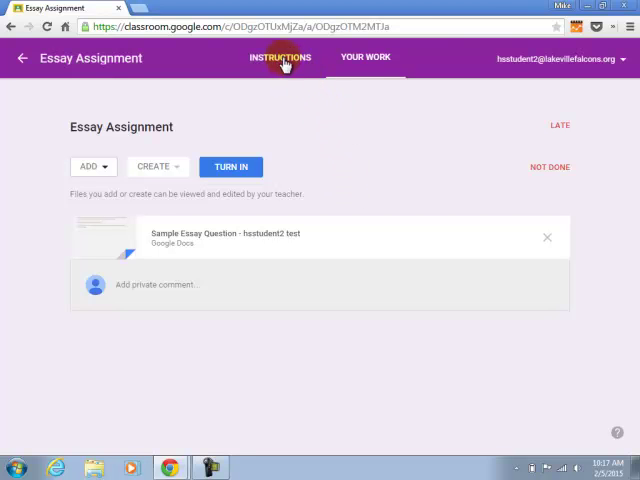
click(280, 56)
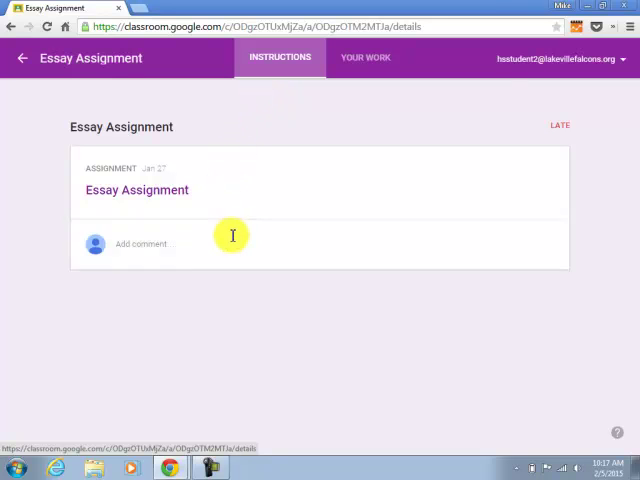
mouse_move(260, 126)
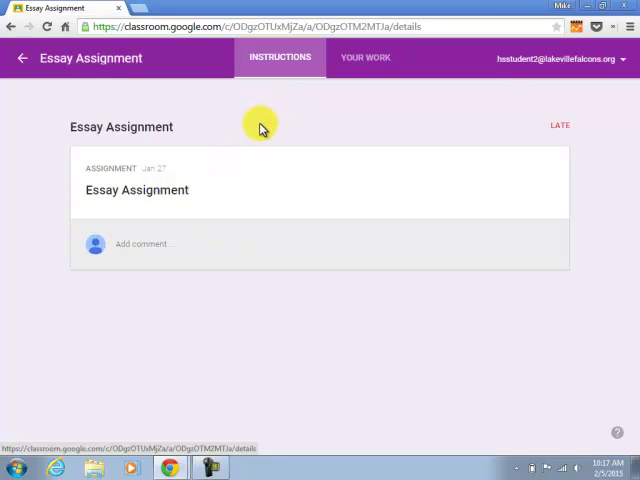
mouse_move(248, 190)
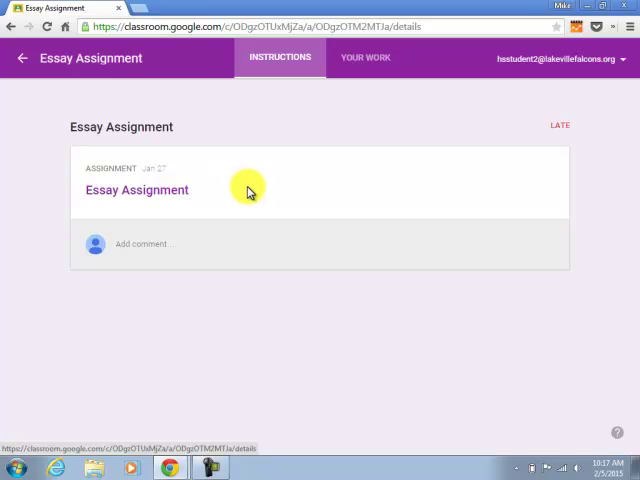
mouse_move(256, 298)
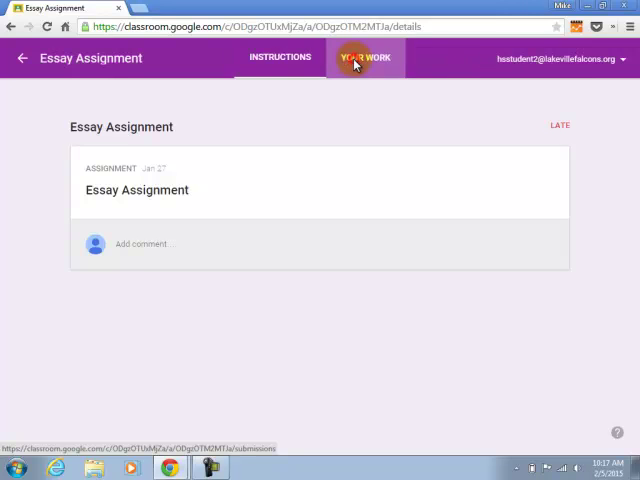
click(364, 56)
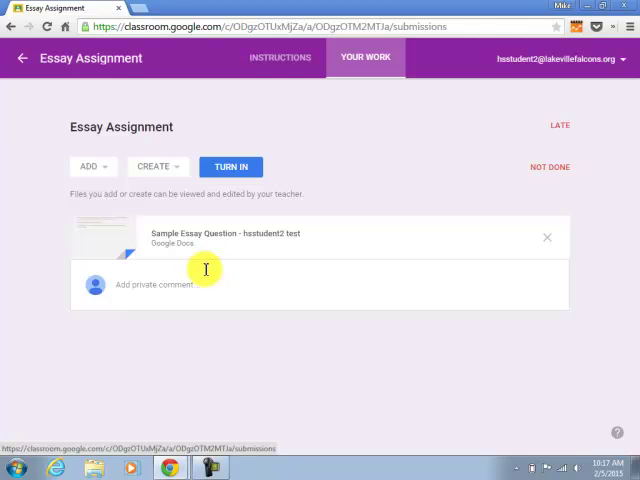
mouse_move(160, 188)
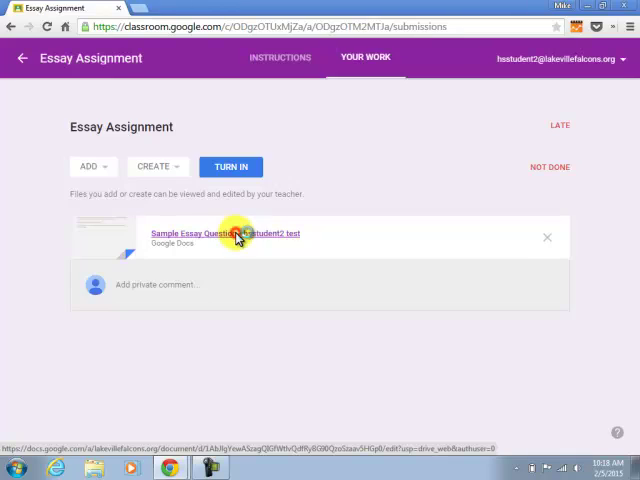
Step: Add the text "type" to the attached Sample Essay Question copy and return to the assignment in Classroom
click(226, 232)
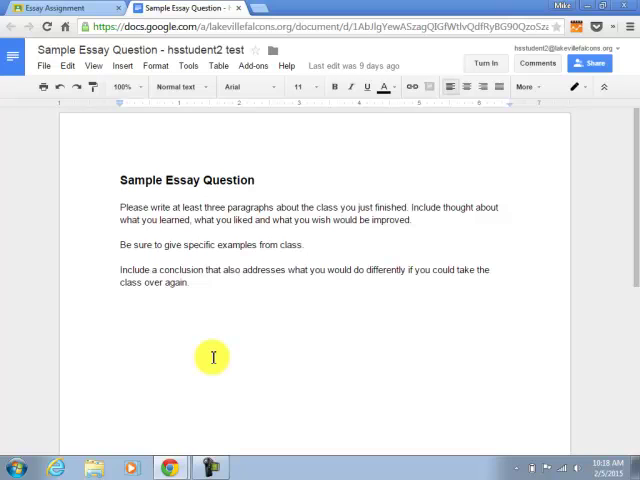
text(type)
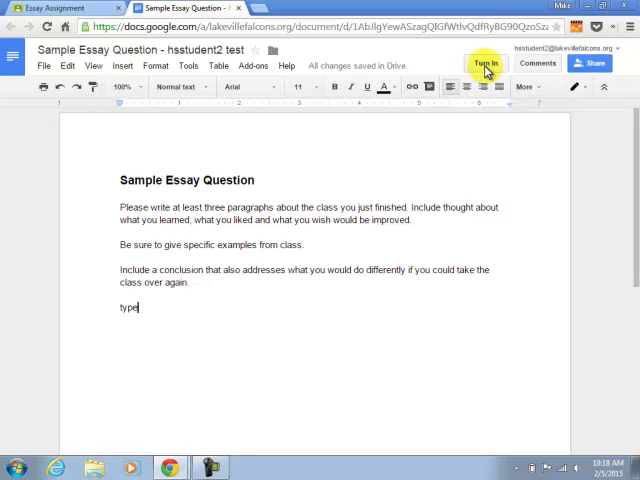
mouse_move(318, 58)
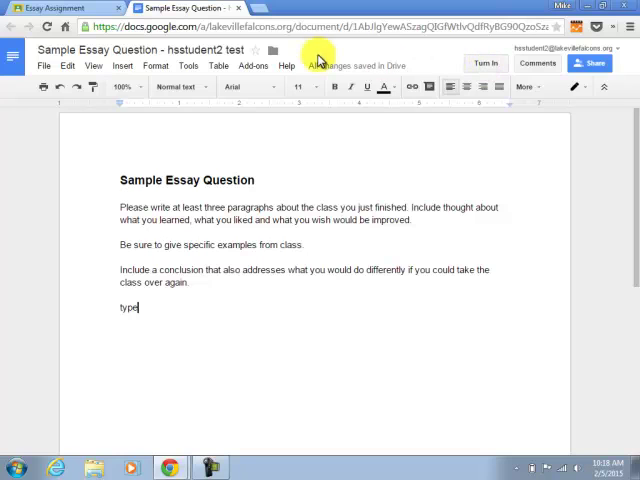
click(64, 8)
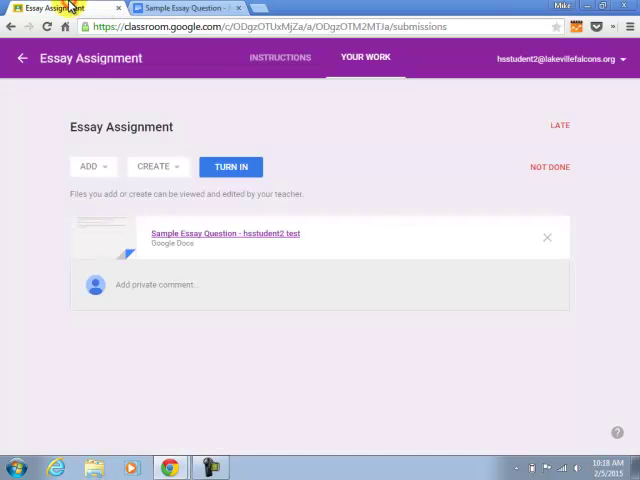
mouse_move(282, 136)
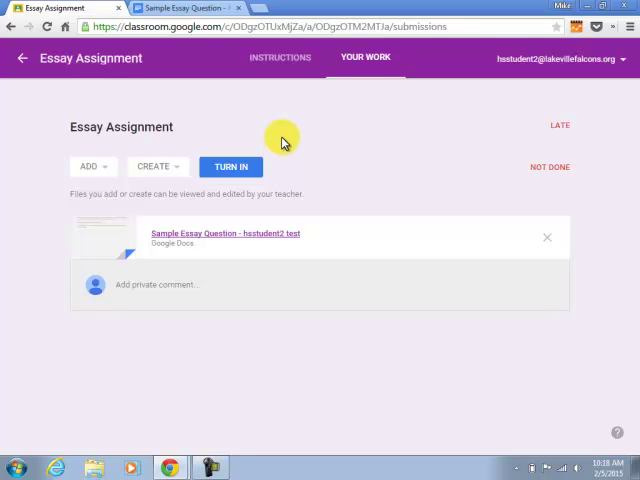
mouse_move(196, 108)
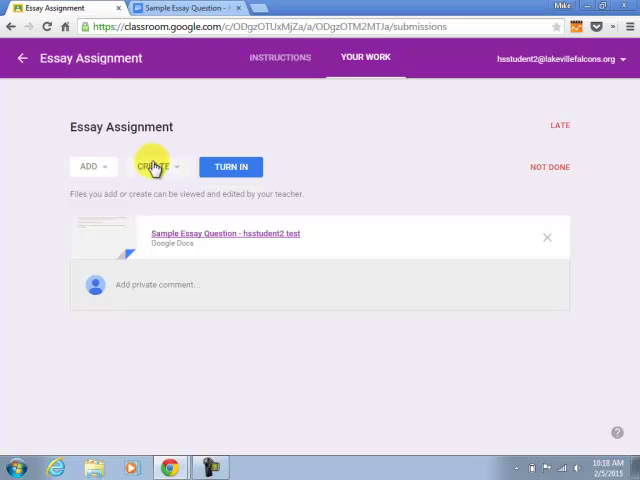
Step: Create a new blank Google Doc for the assignment and open it from the attachments list
click(156, 166)
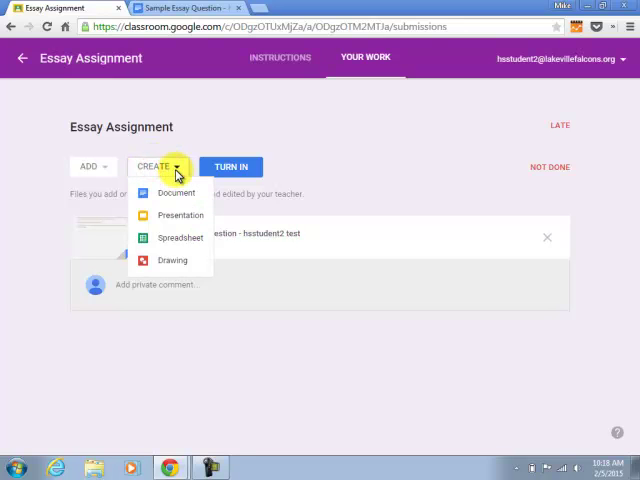
mouse_move(178, 192)
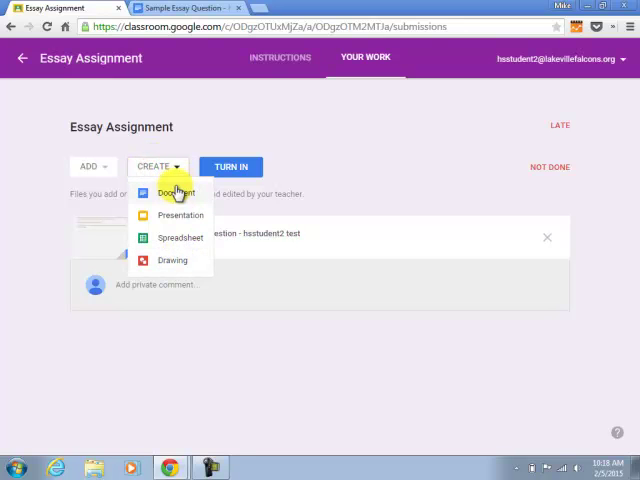
mouse_move(172, 260)
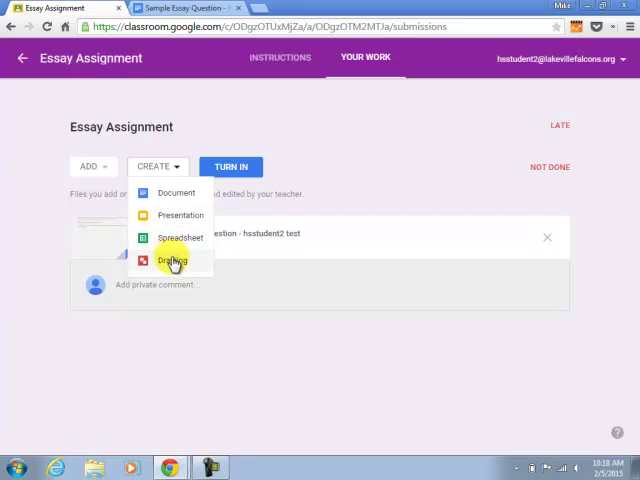
mouse_move(174, 192)
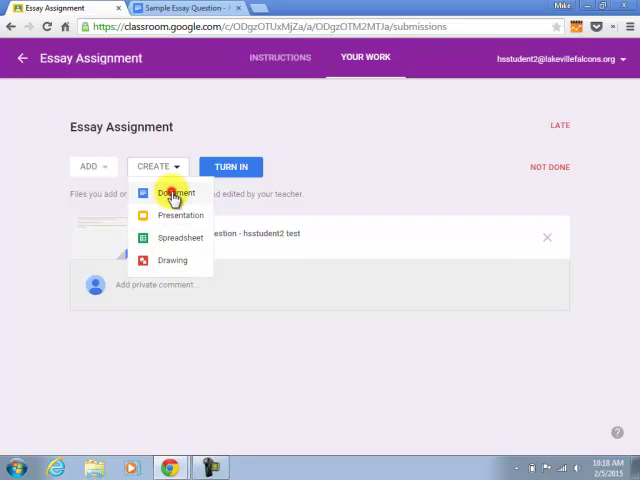
click(176, 192)
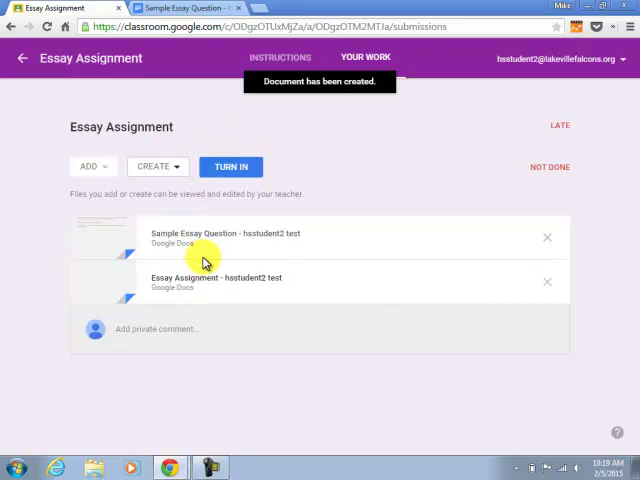
mouse_move(240, 288)
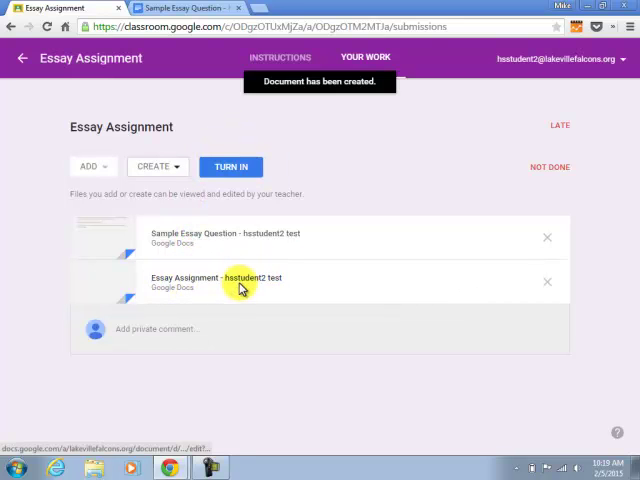
click(216, 278)
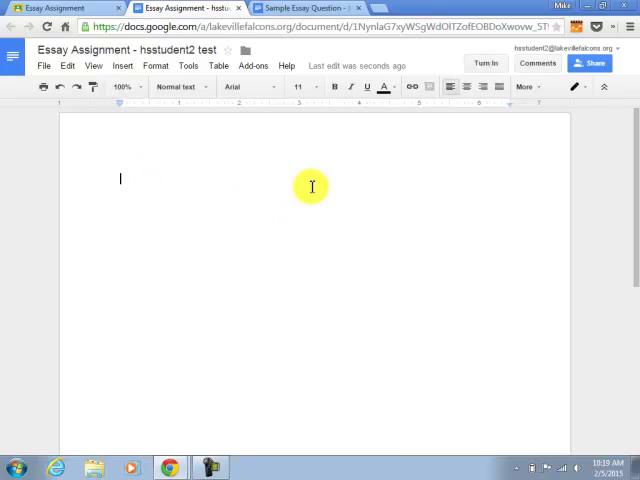
mouse_move(136, 168)
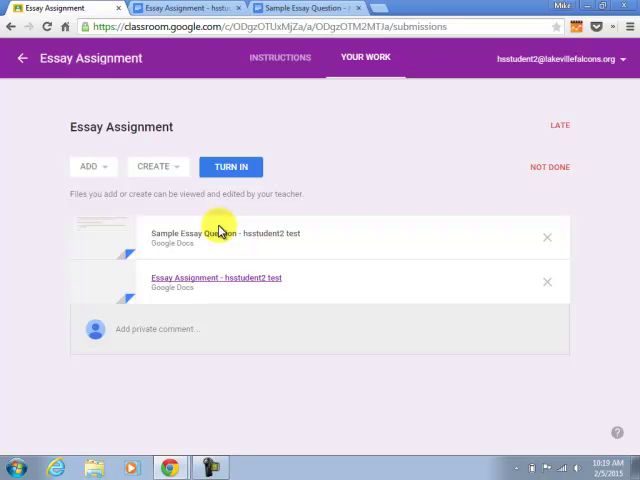
mouse_move(216, 212)
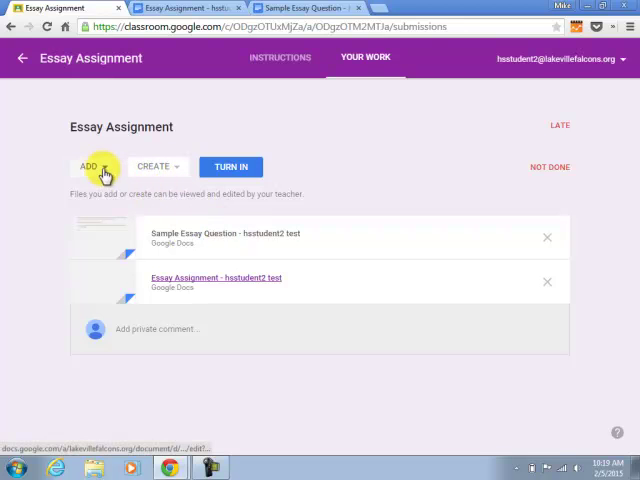
click(88, 166)
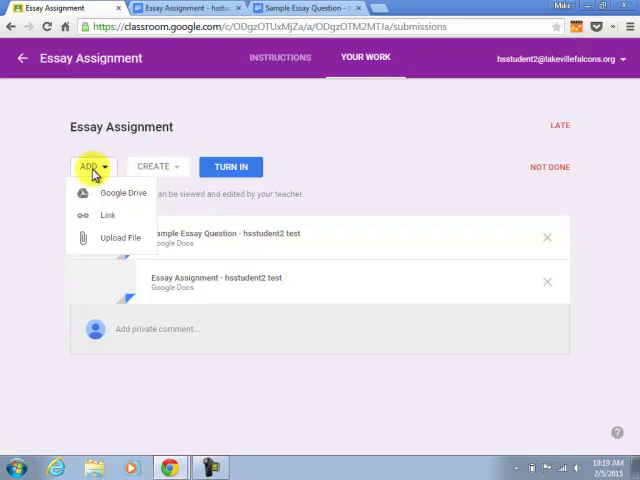
mouse_move(130, 196)
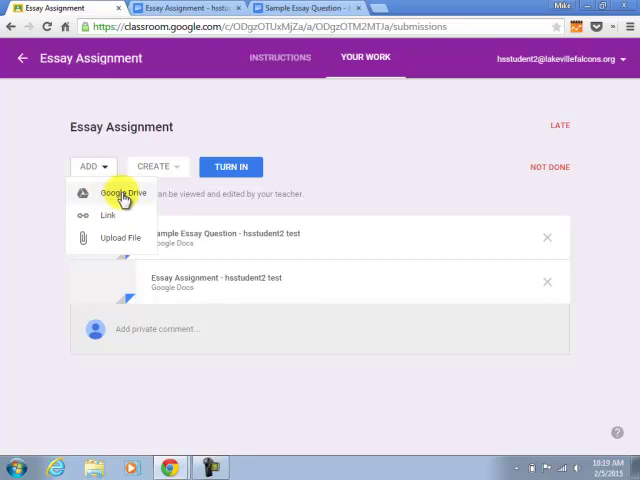
mouse_move(130, 244)
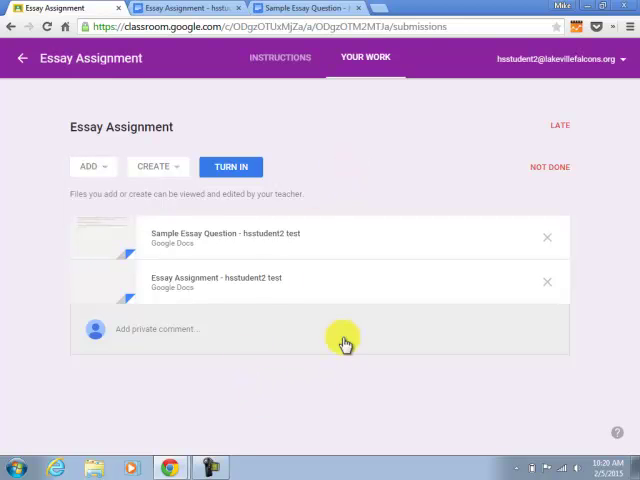
mouse_move(308, 276)
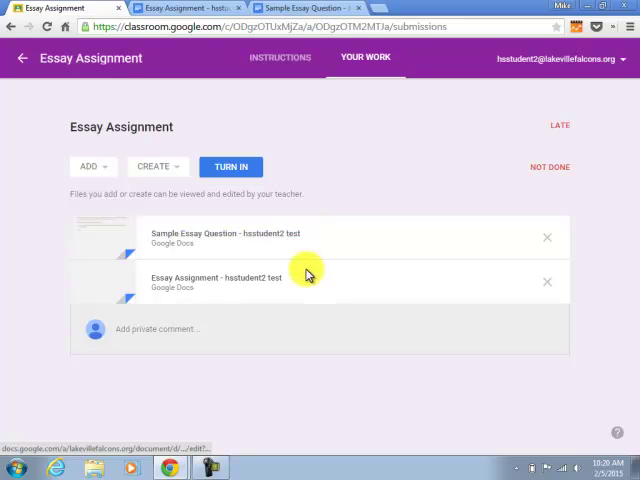
mouse_move(272, 250)
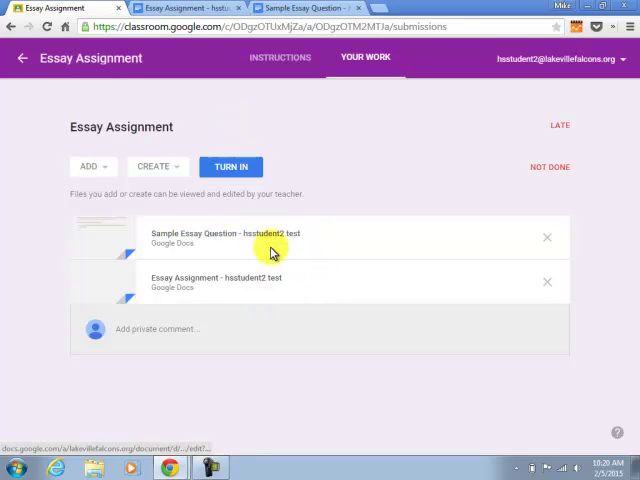